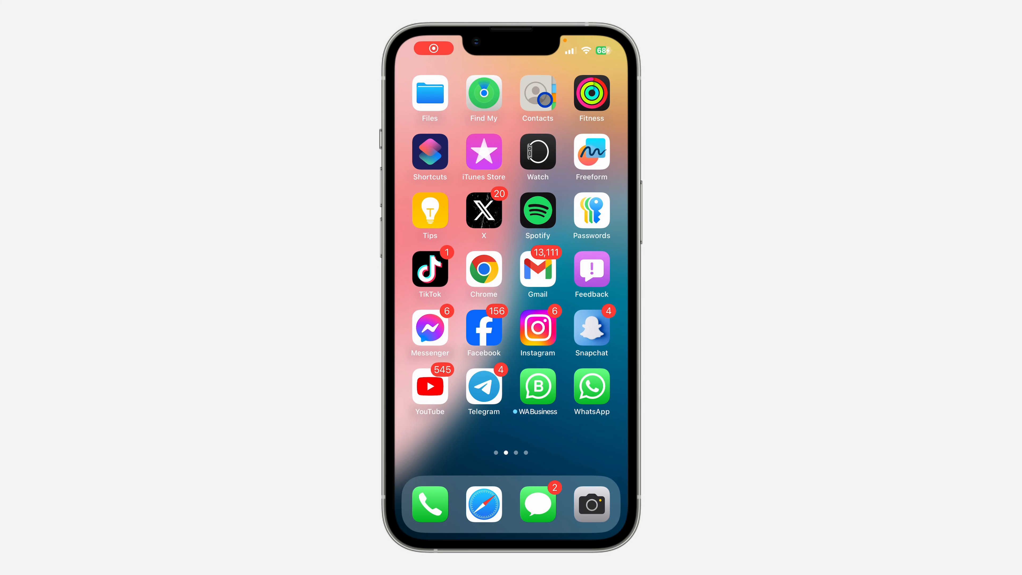
Launch Snapchat from the Home Screen and open your own profile via the Bitmoji avatar.
{"action": "left_click", "coordinate": [431, 48]}
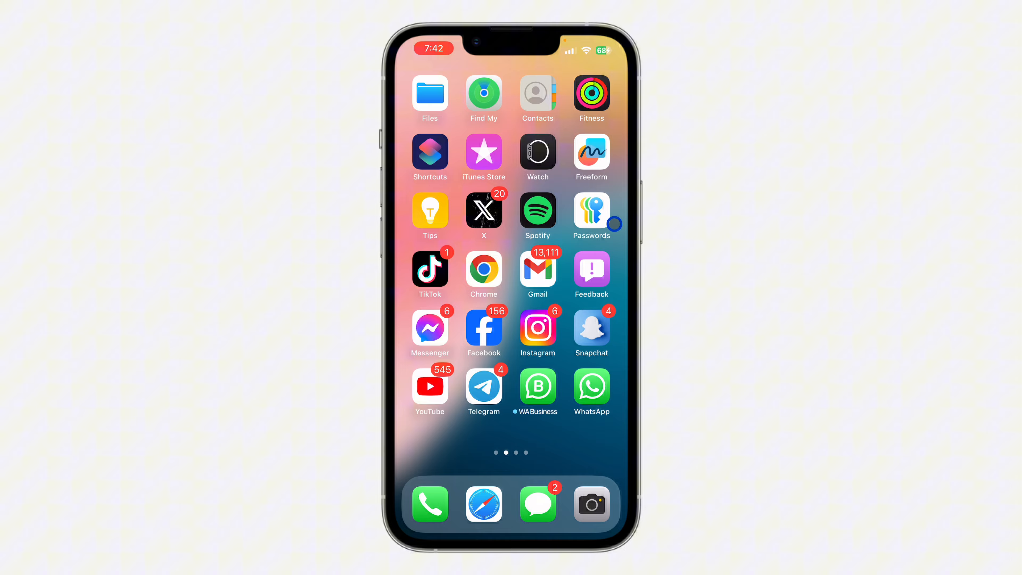
{"action": "left_click", "coordinate": [590, 329]}
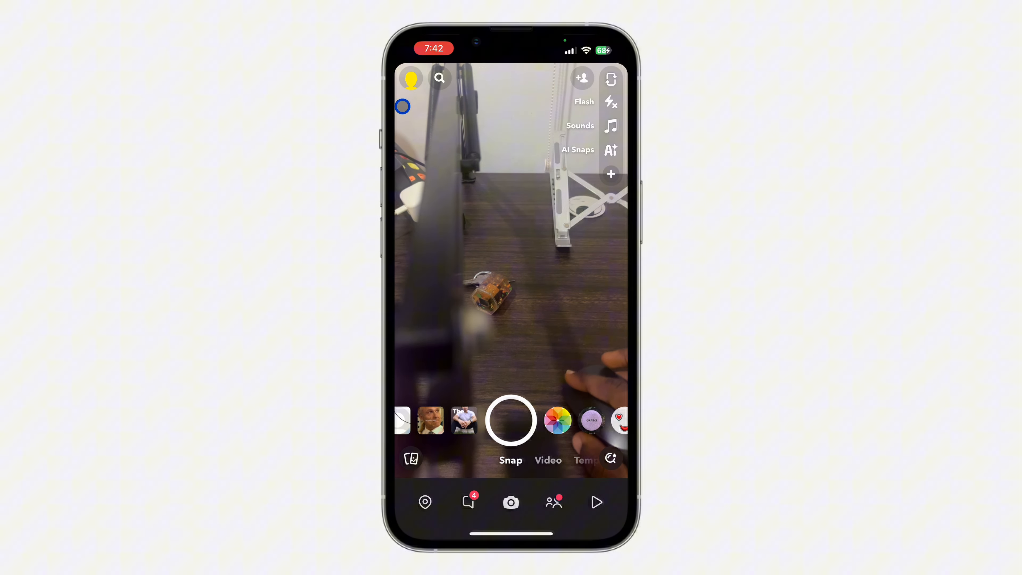
{"action": "left_click", "coordinate": [611, 173]}
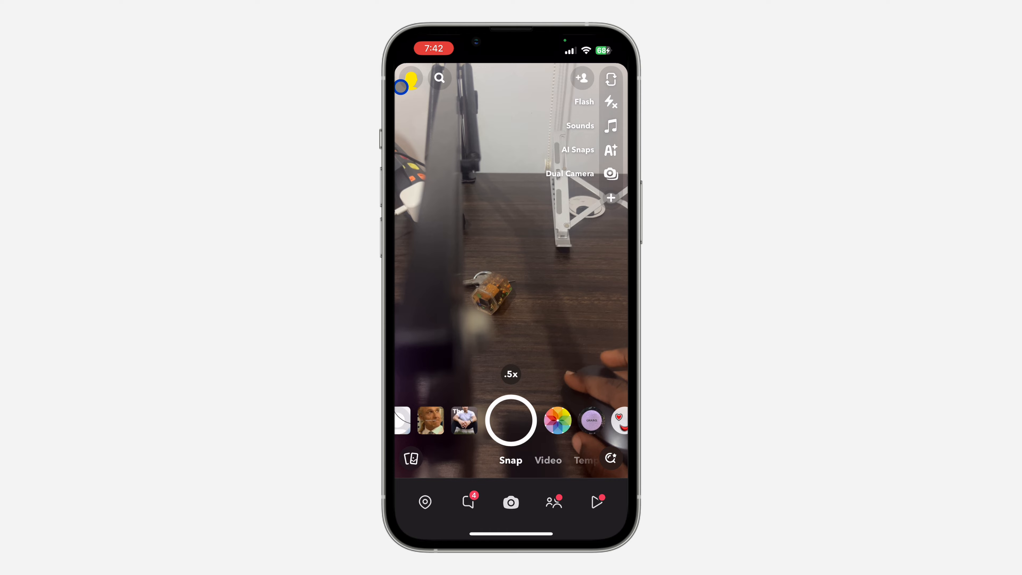
{"action": "left_click", "coordinate": [407, 78]}
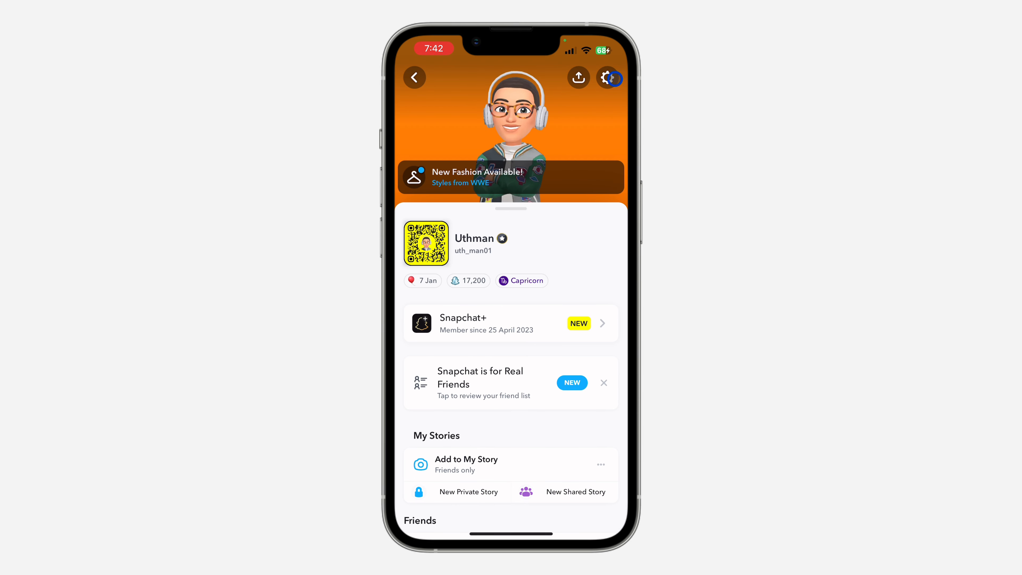
Open Settings from the gear icon and scroll My Account to App Appearance.
{"action": "left_click", "coordinate": [610, 78]}
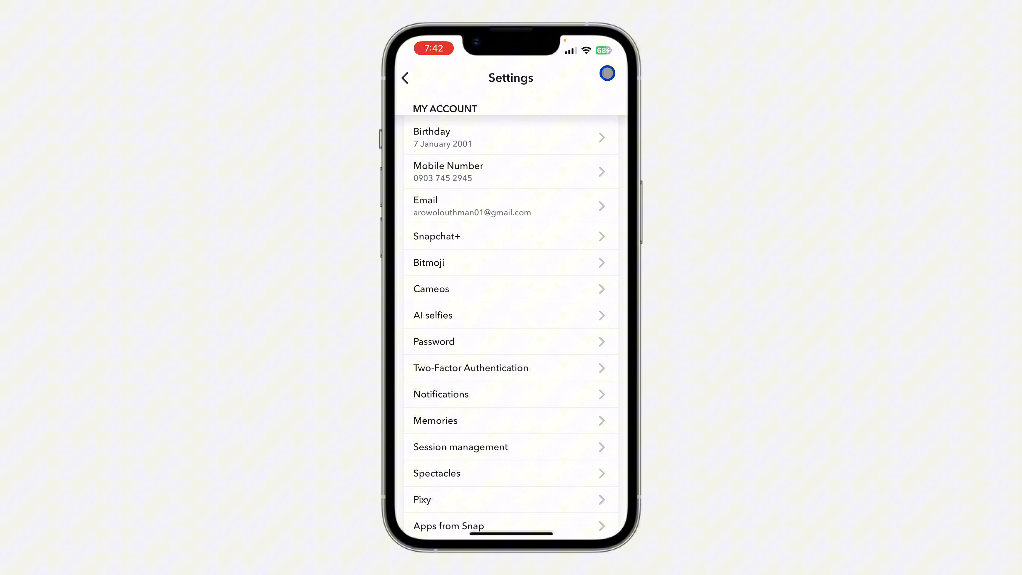
{"action": "scroll", "scroll_direction": "down", "scroll_amount": 3}
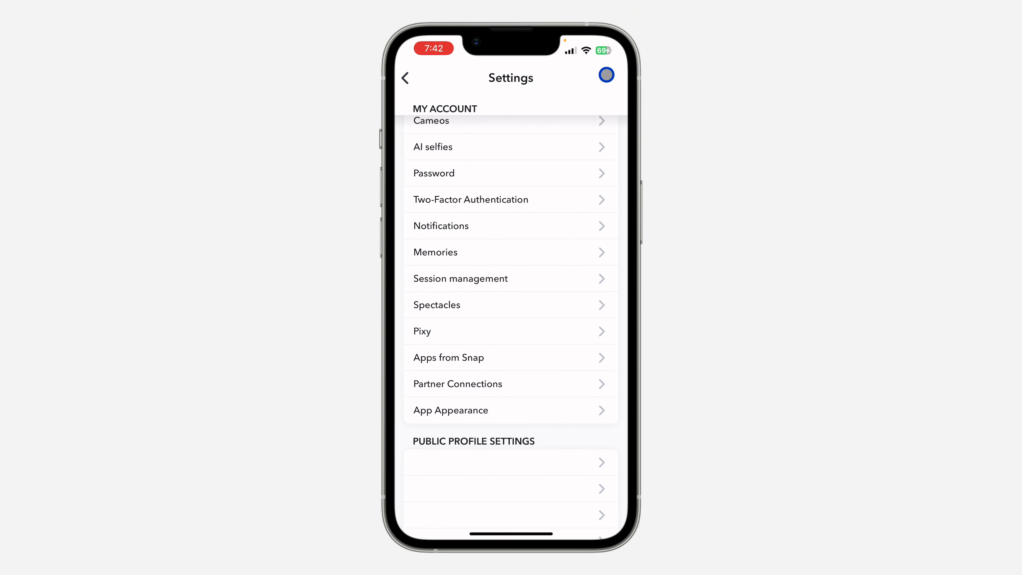
{"action": "scroll", "scroll_direction": "up", "scroll_amount": 3}
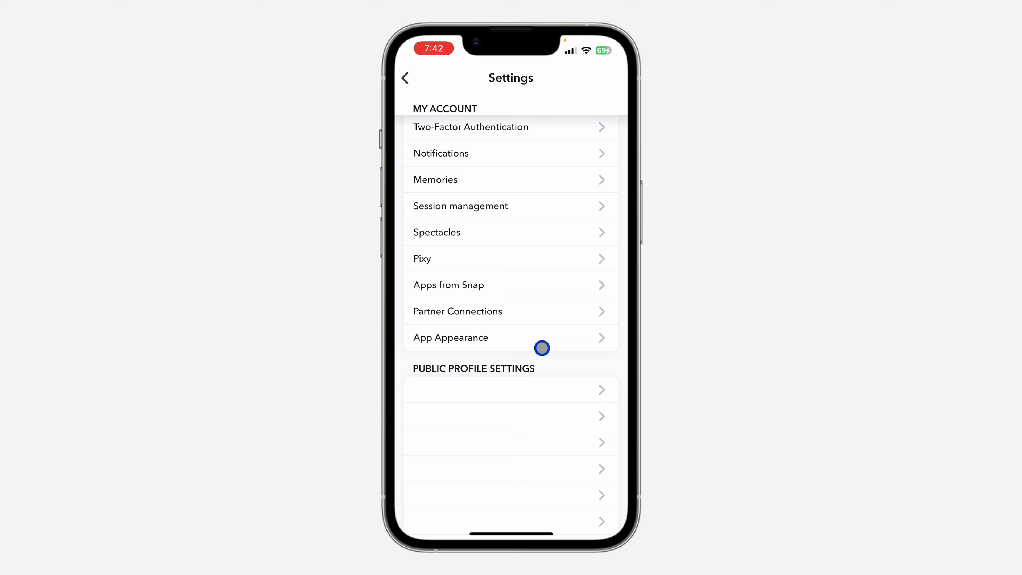
{"action": "mouse_move", "coordinate": [539, 337]}
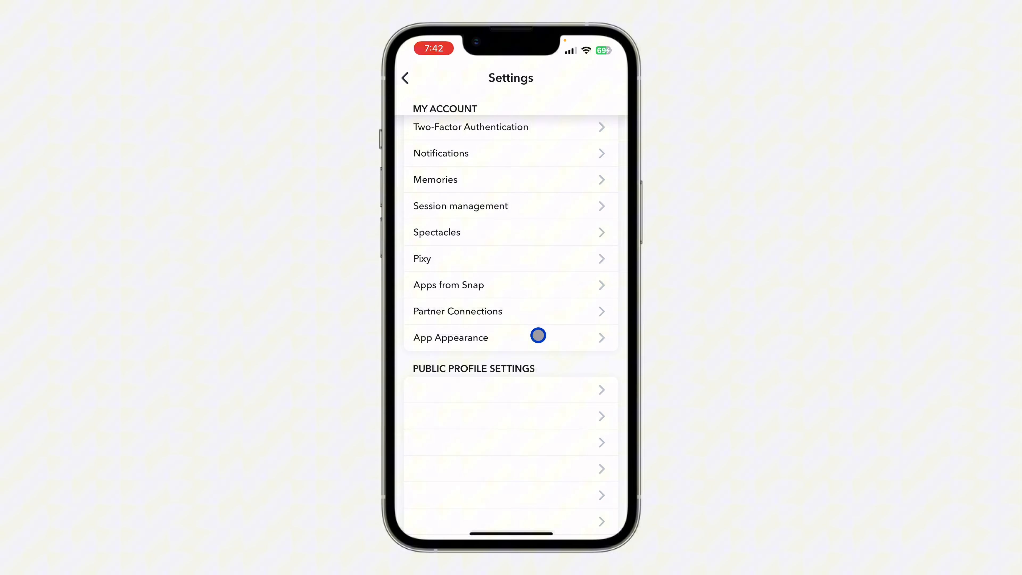
Switch App Appearance from Always Dark to Match System.
{"action": "left_click", "coordinate": [450, 337]}
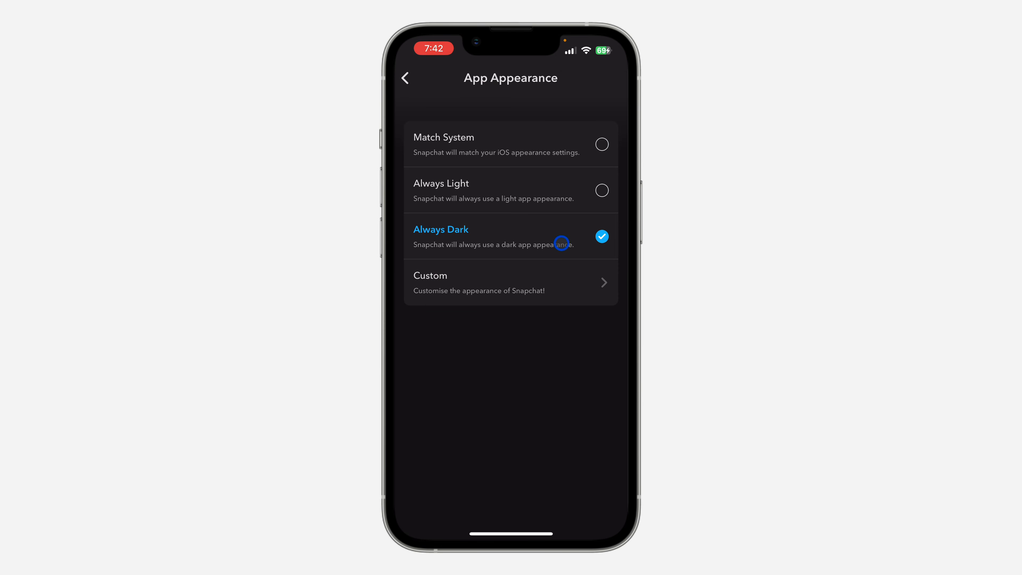
{"action": "mouse_move", "coordinate": [538, 222]}
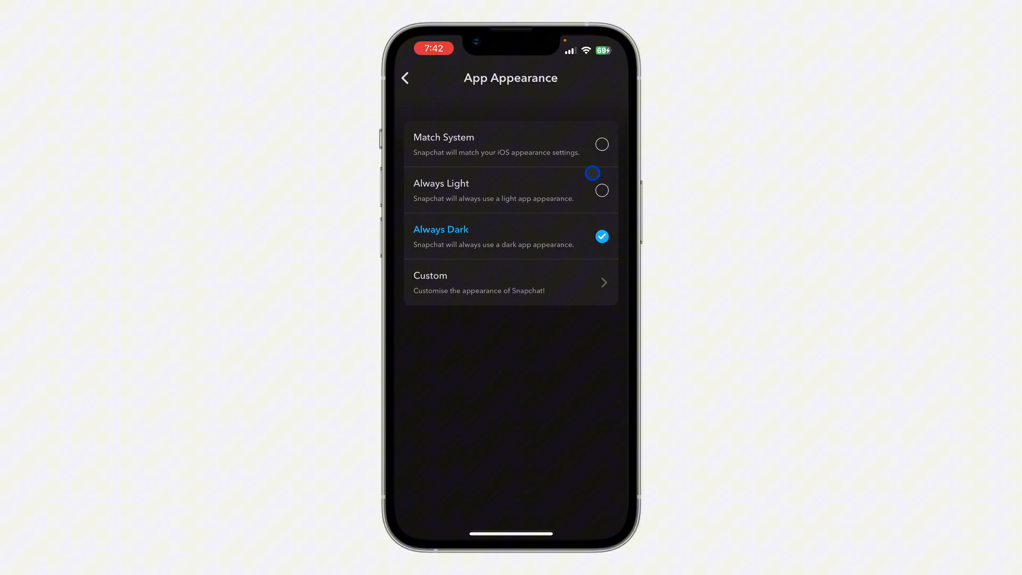
{"action": "left_click", "coordinate": [601, 145]}
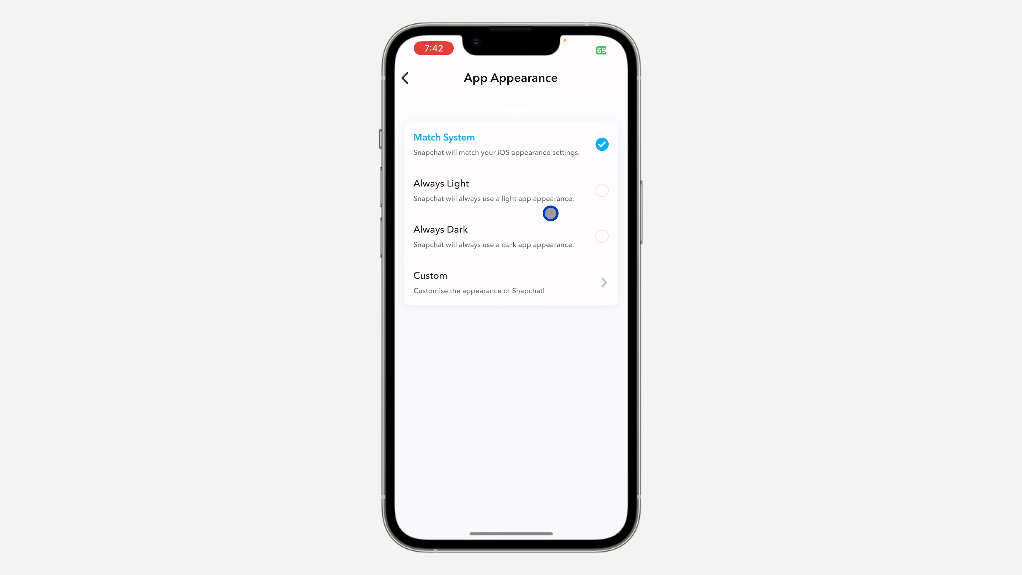